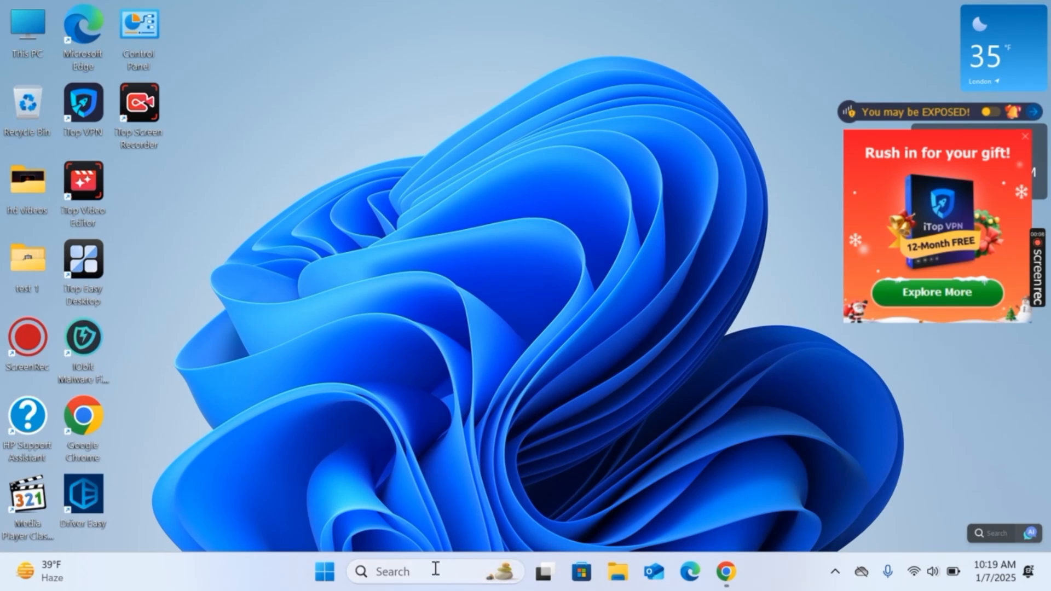
Search the Start menu for 'ser' and launch the Services console from the best match.
type("service")
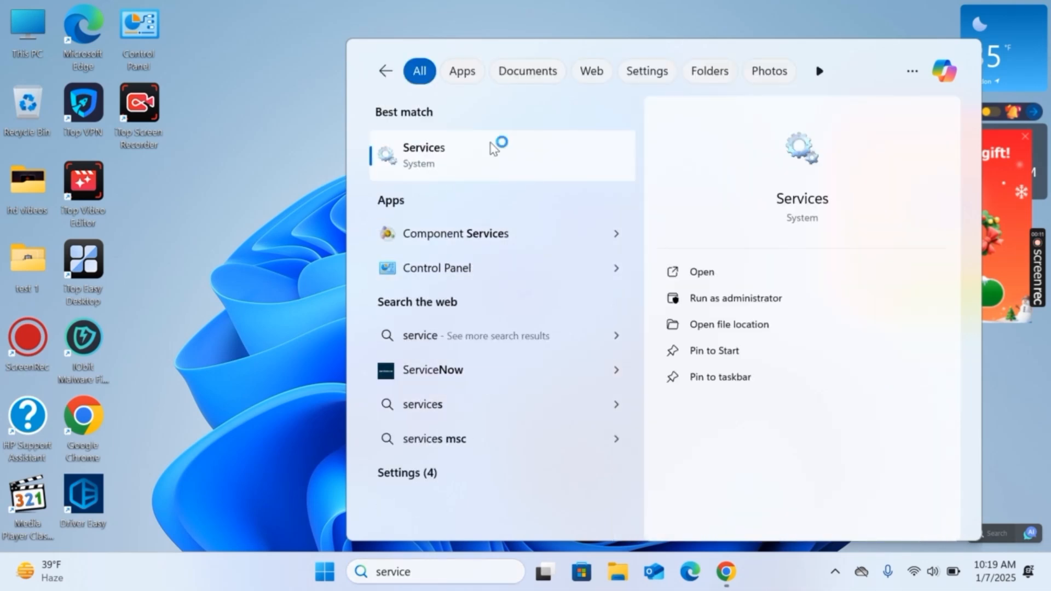
left_click(423, 155)
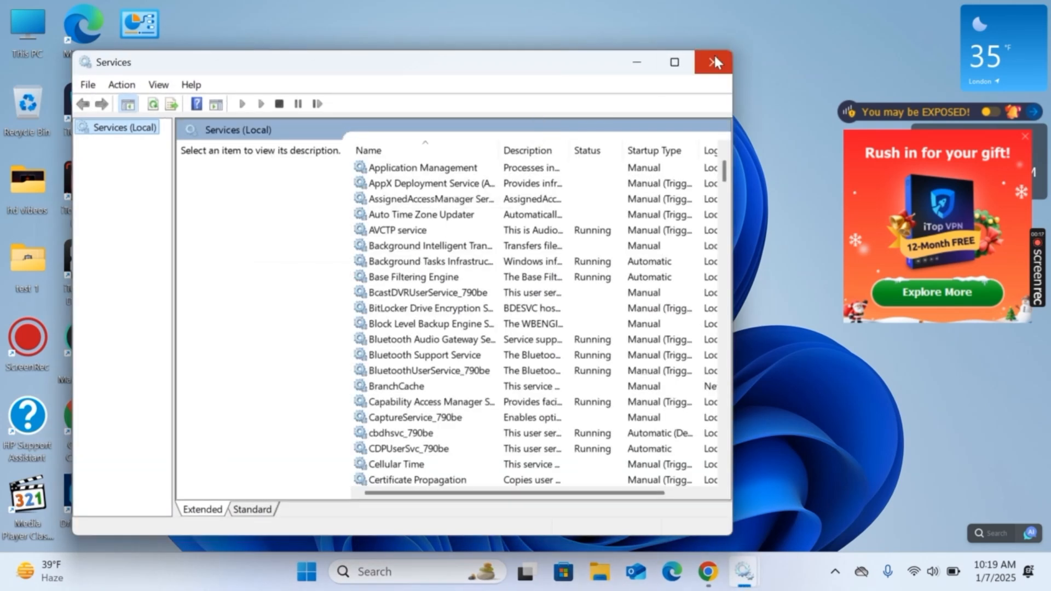
Scroll the services list down to the Microsoft Account Sign-in Assistant and select it.
scroll("down", 3)
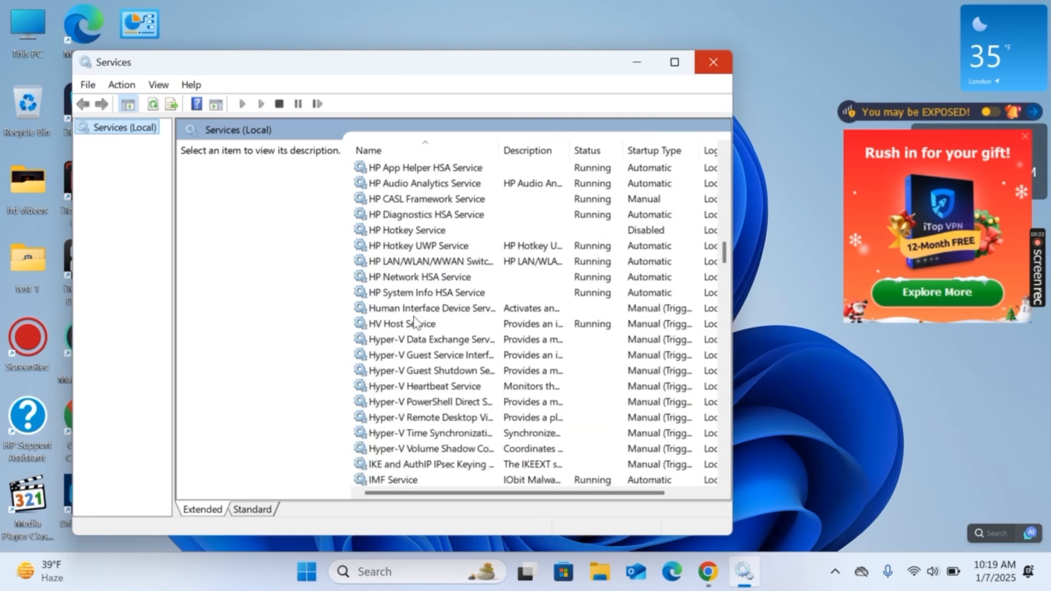
scroll("down", 3)
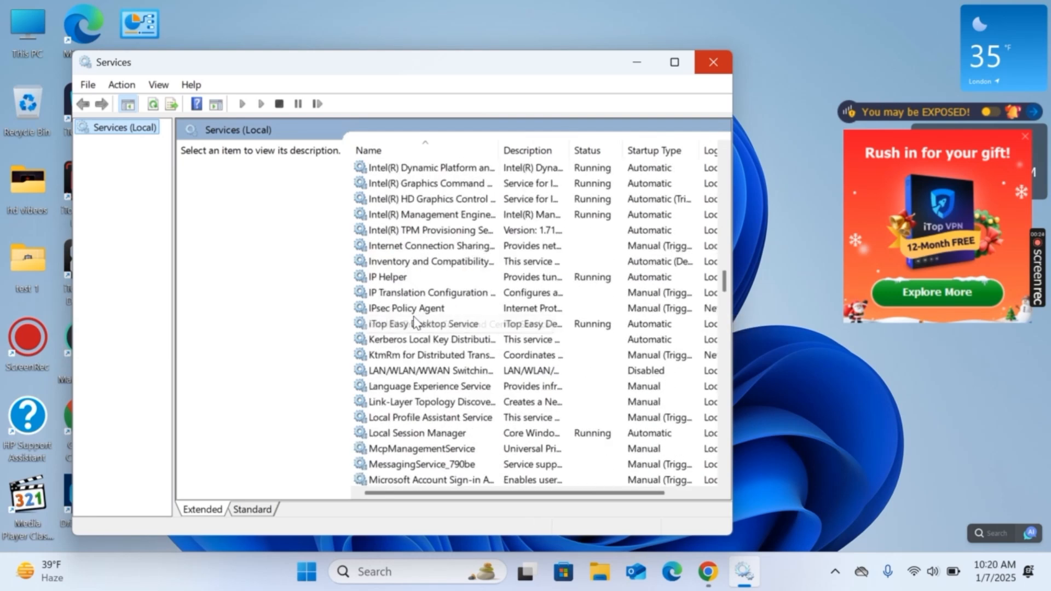
scroll("down", 3)
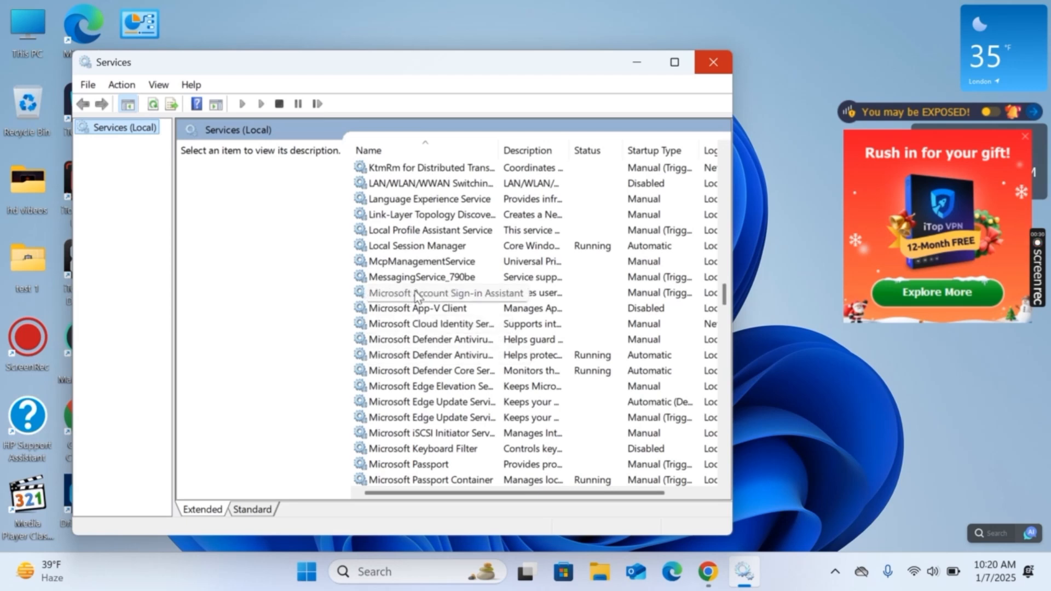
left_click(446, 293)
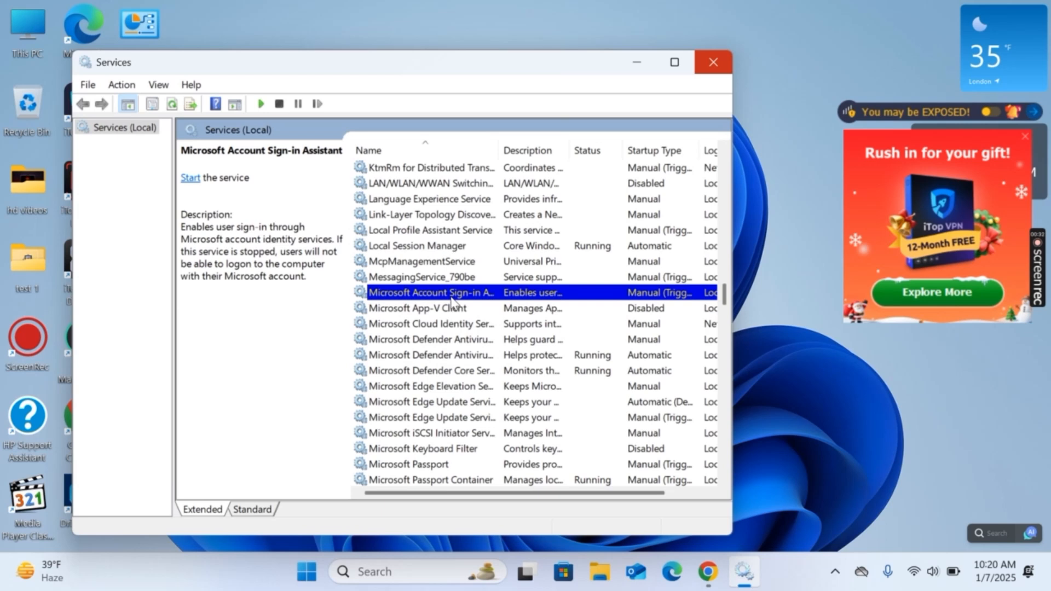
In the service's properties, set Startup type to Automatic, start it, and confirm with OK.
double_click(433, 292)
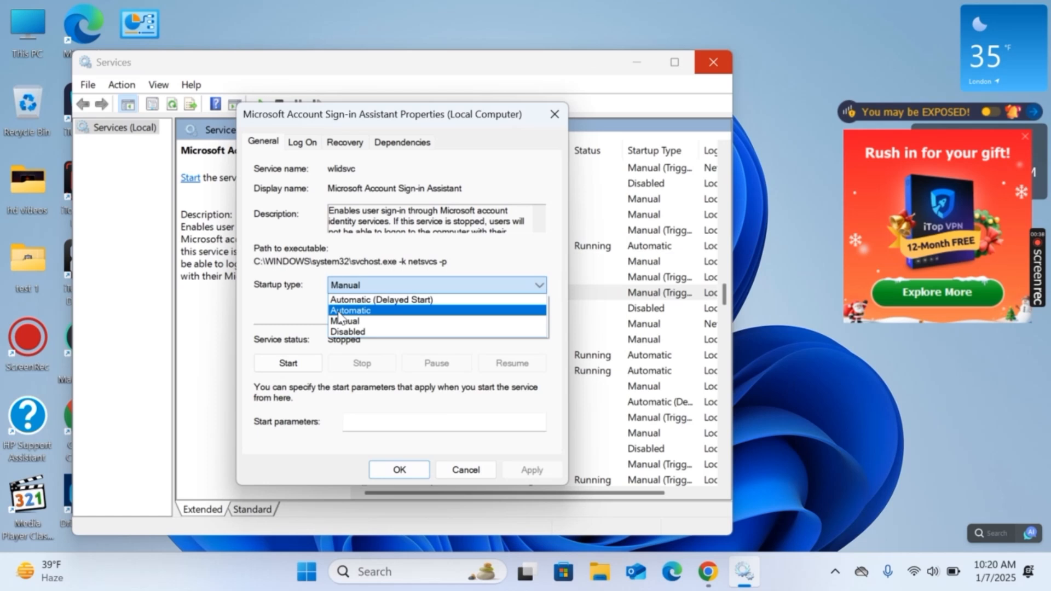
left_click(350, 309)
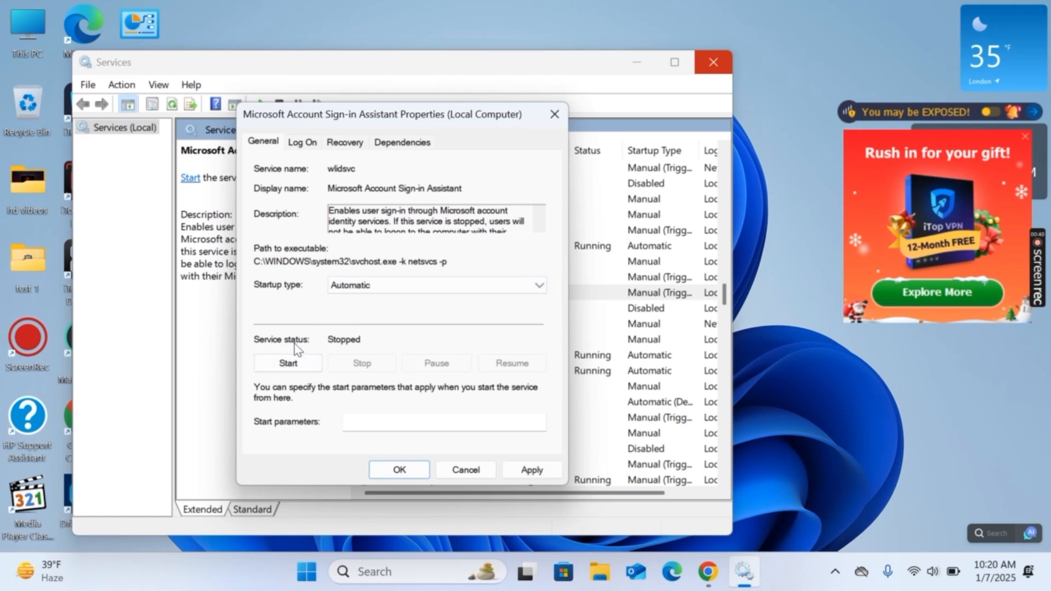
left_click(288, 362)
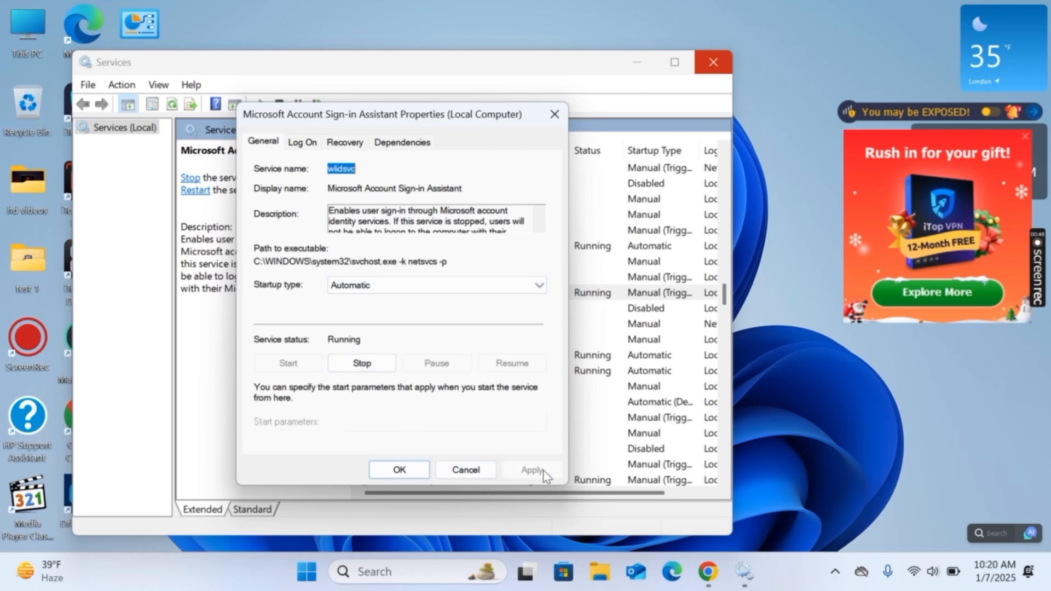
left_click(398, 470)
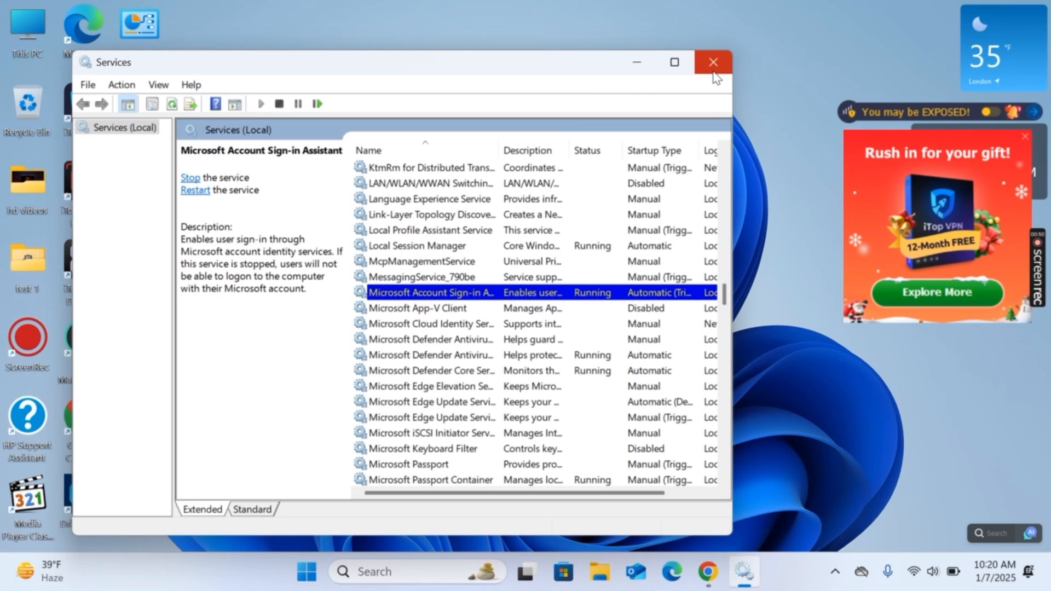
Search the Start menu for 'serv' and bring the Services console back up.
left_click(713, 62)
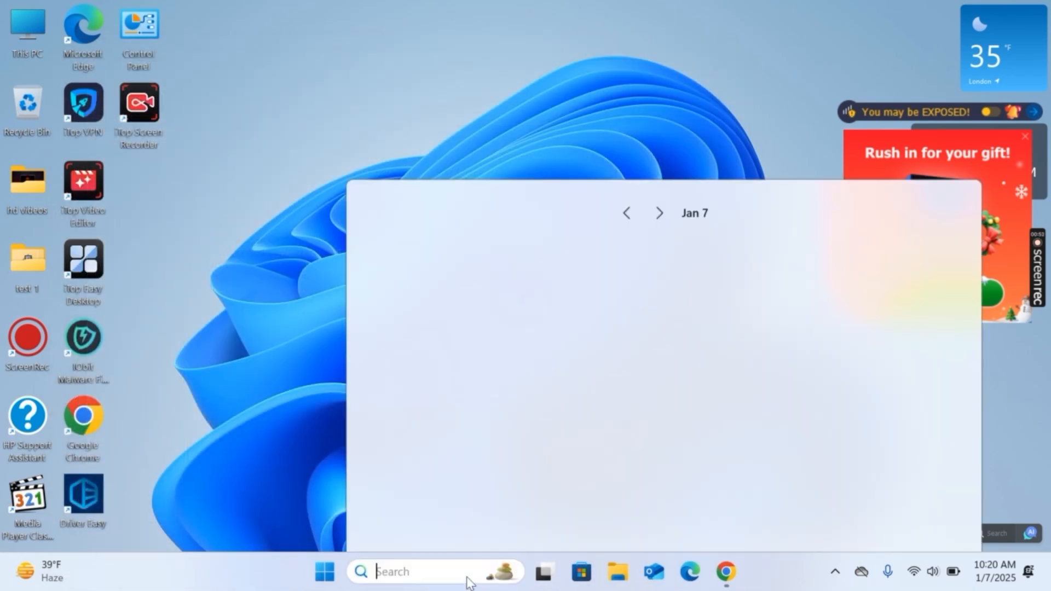
type("serv")
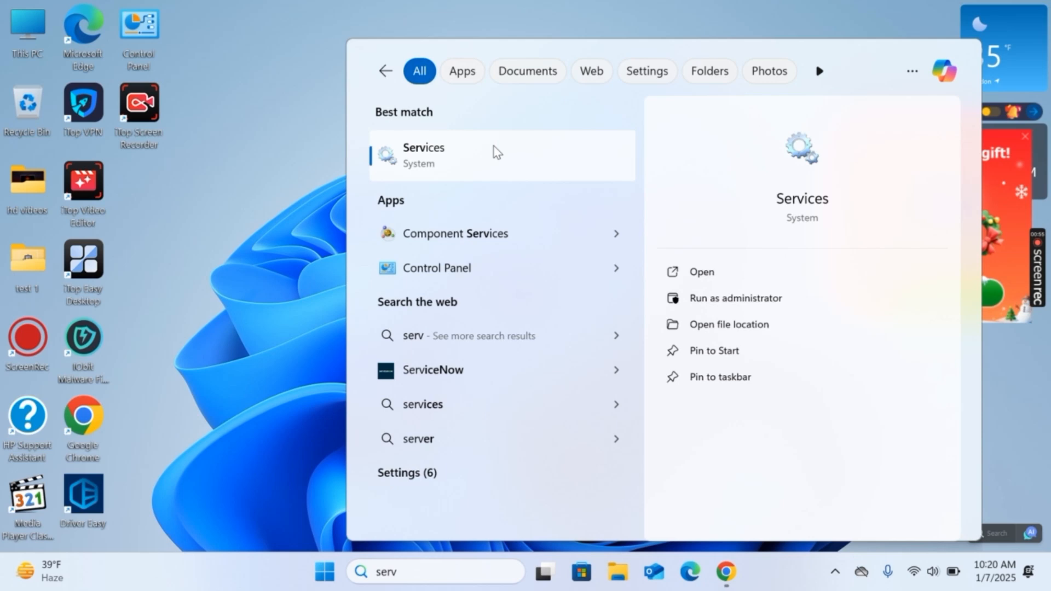
left_click(423, 155)
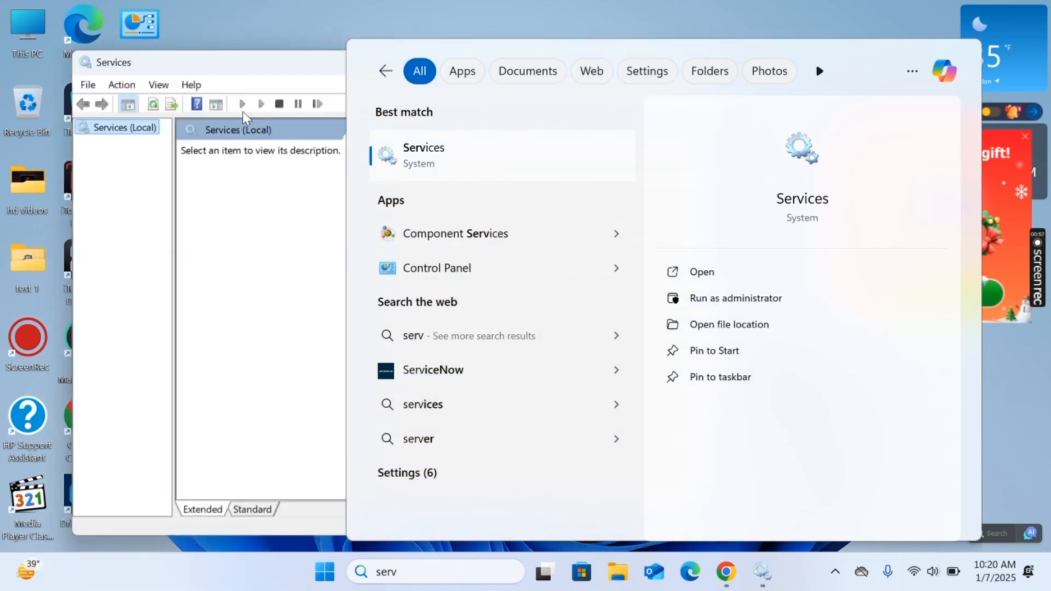
left_click(423, 154)
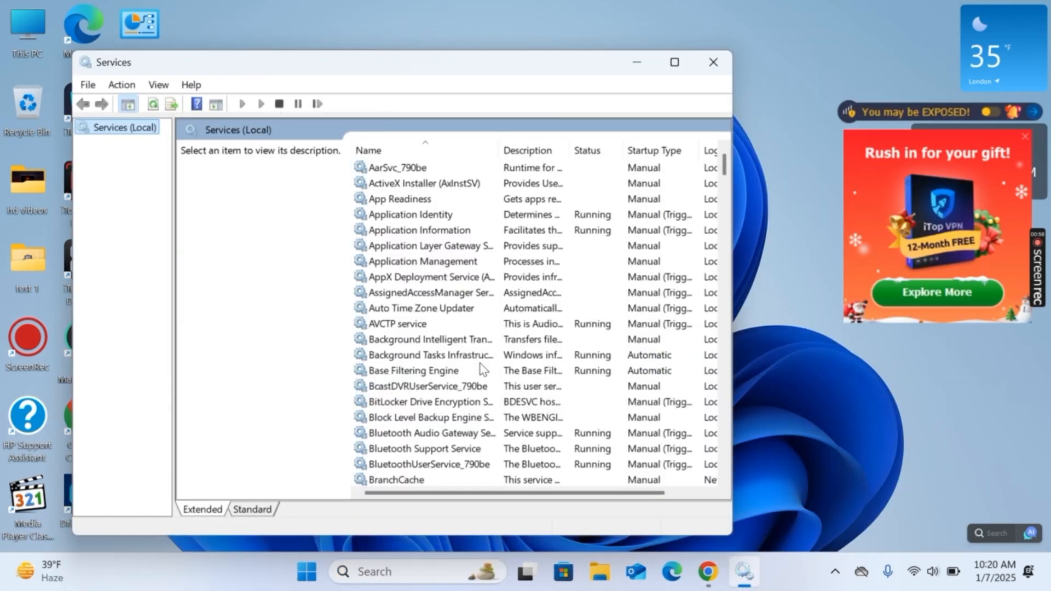
Scroll down to the Microsoft Account Sign-in Assistant again, now showing Running with Automatic startup.
scroll("down", 3)
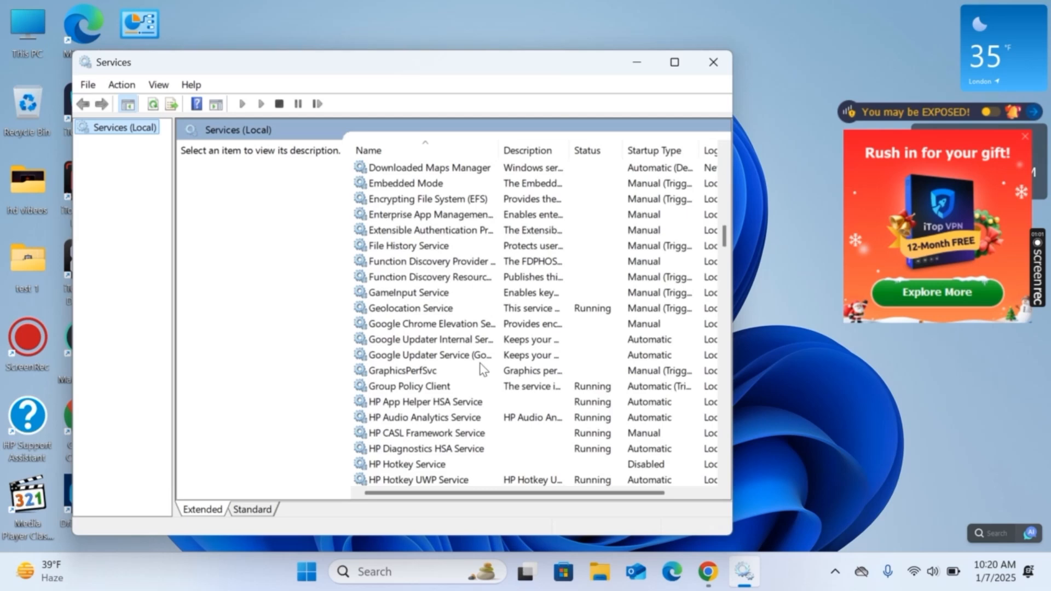
scroll("down", 3)
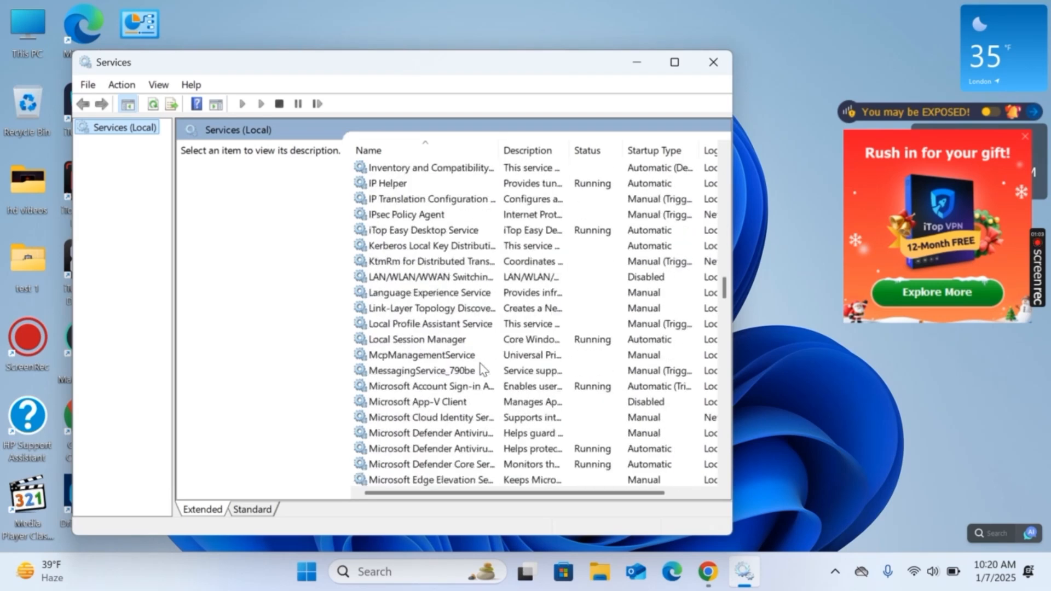
scroll("down", 3)
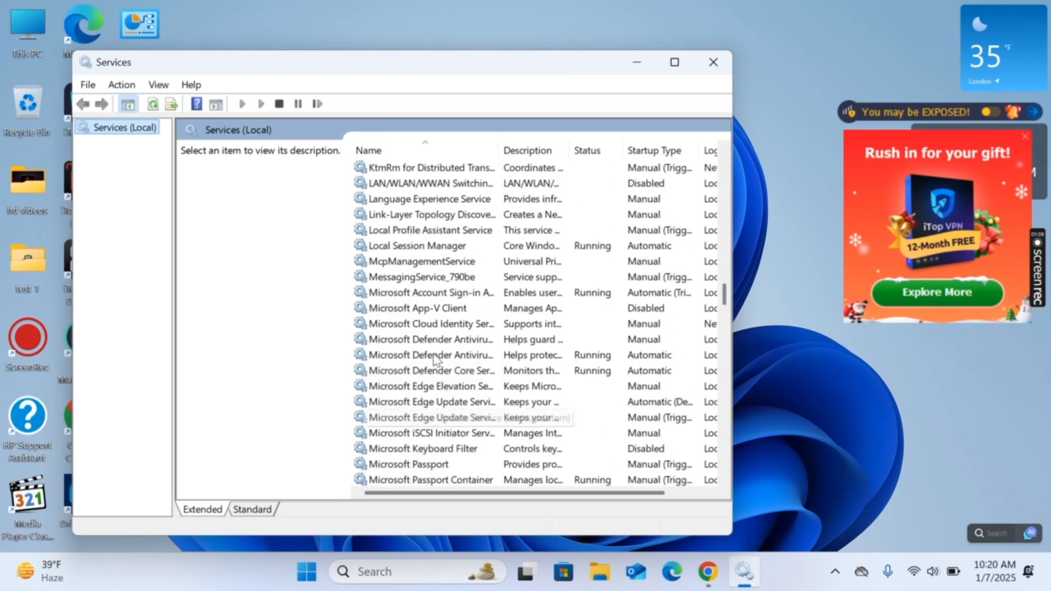
left_click(432, 292)
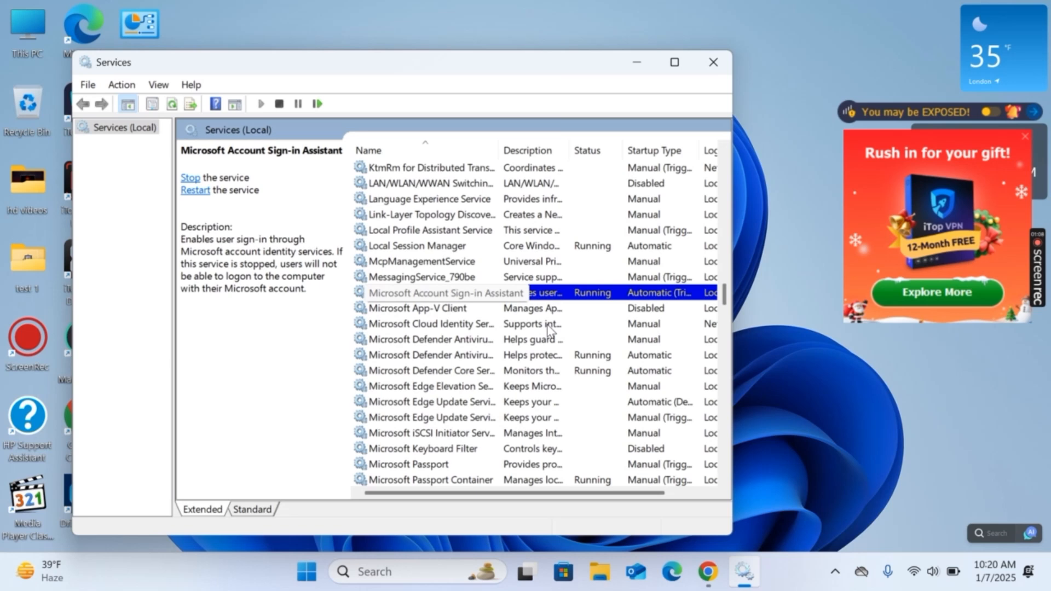
double_click(444, 293)
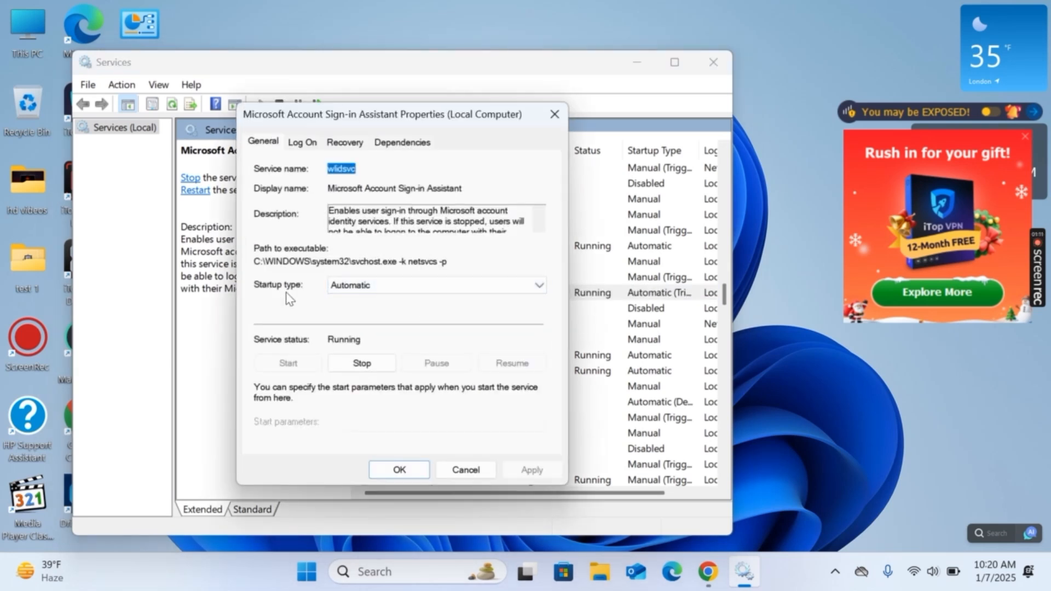
mouse_move(308, 338)
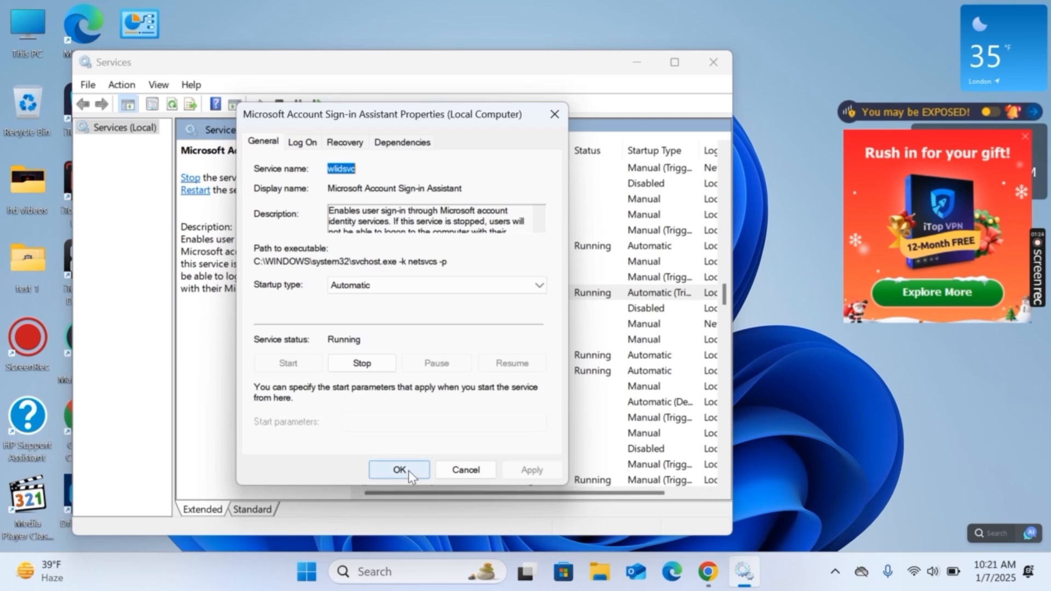
left_click(399, 469)
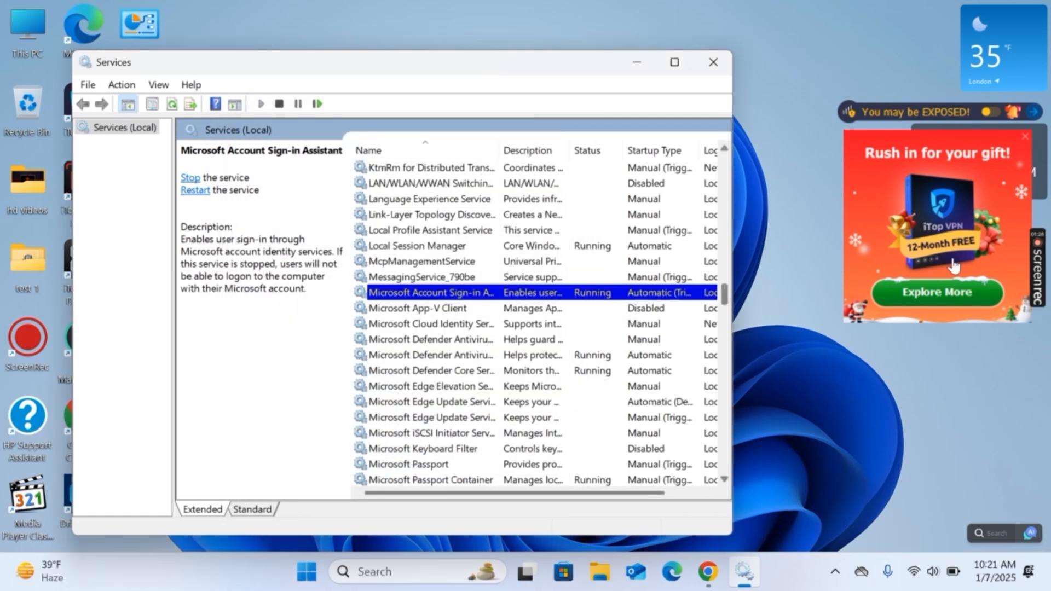